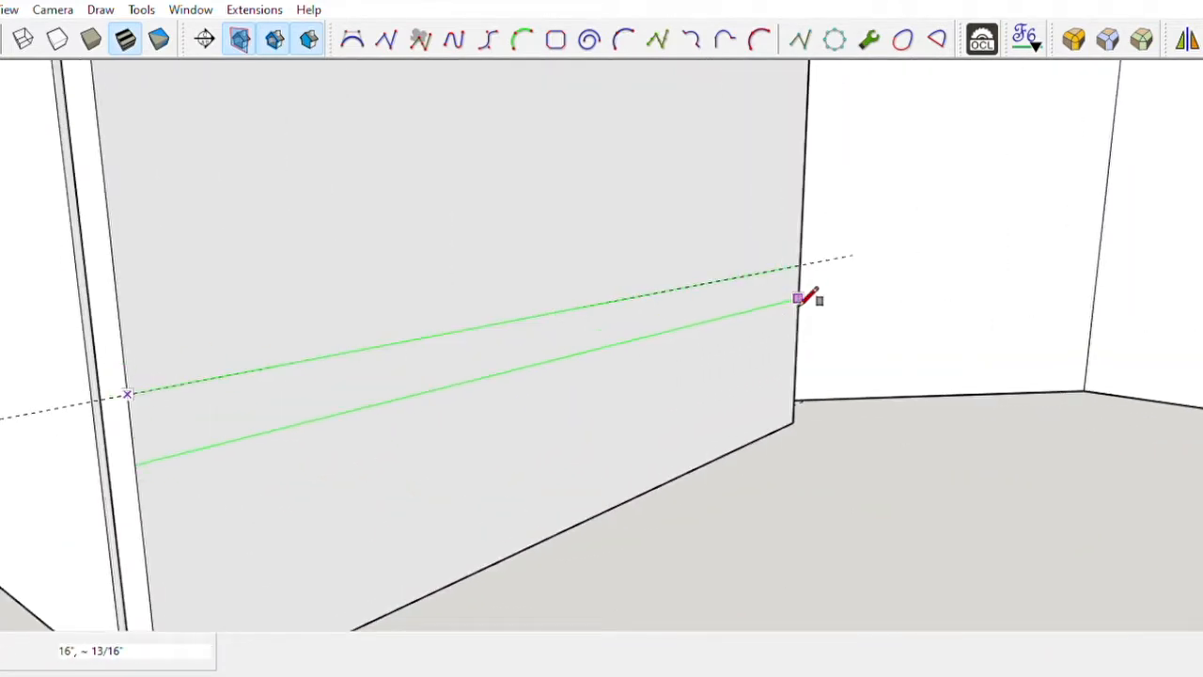
Finish a horizontal line across the tall side panel along the green axis.
{"action": "left_click", "coordinate": [799, 299]}
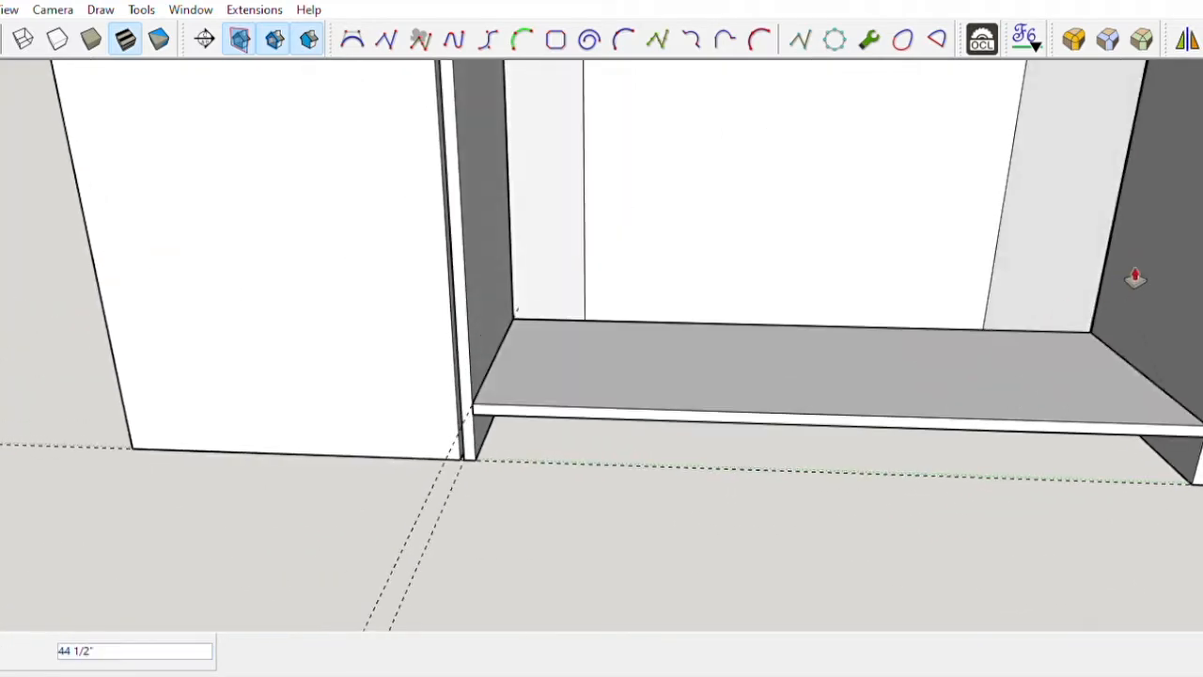
Trace a line across the wide top panel front to back beside the dashed guides.
{"action": "left_click", "coordinate": [987, 367]}
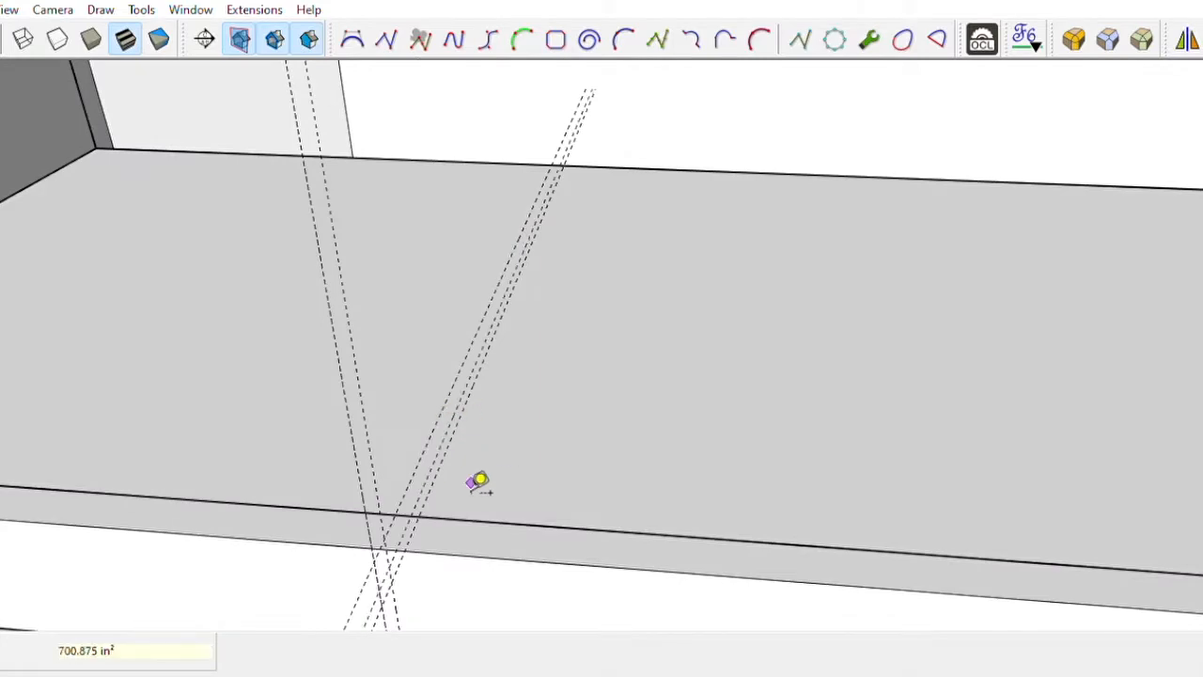
{"action": "left_click_drag", "start_coordinate": [479, 481], "coordinate": [530, 176]}
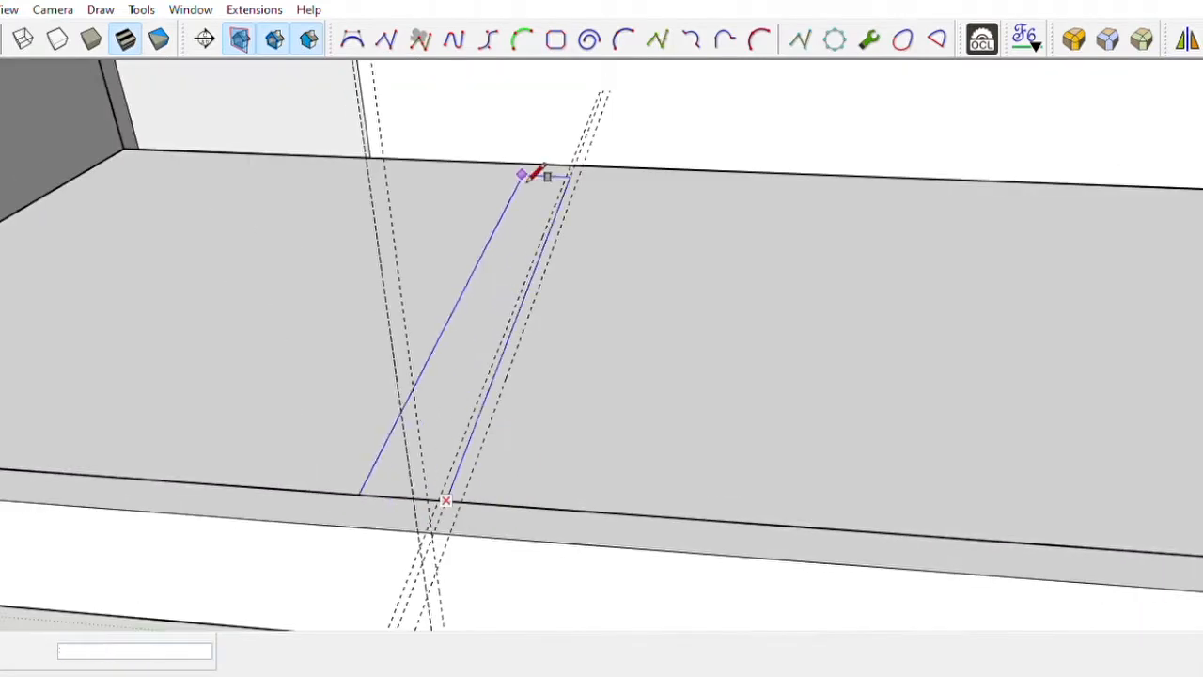